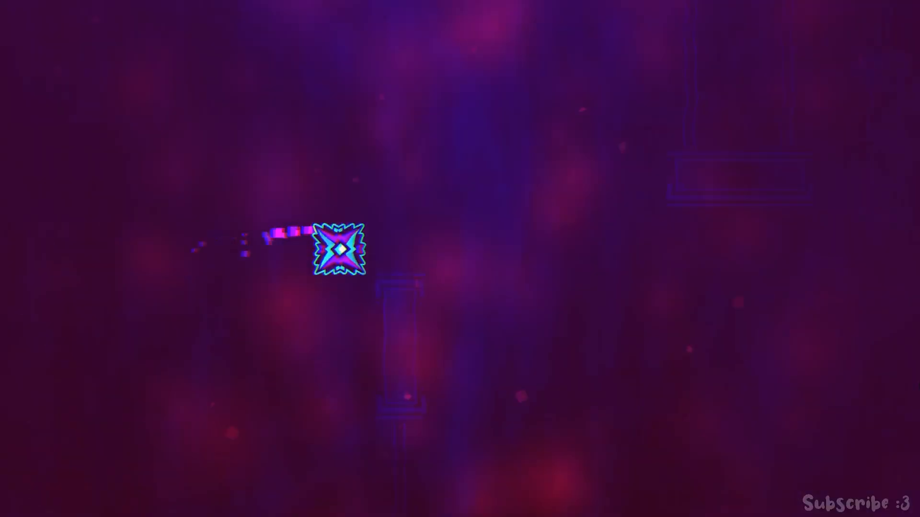
click(340, 254)
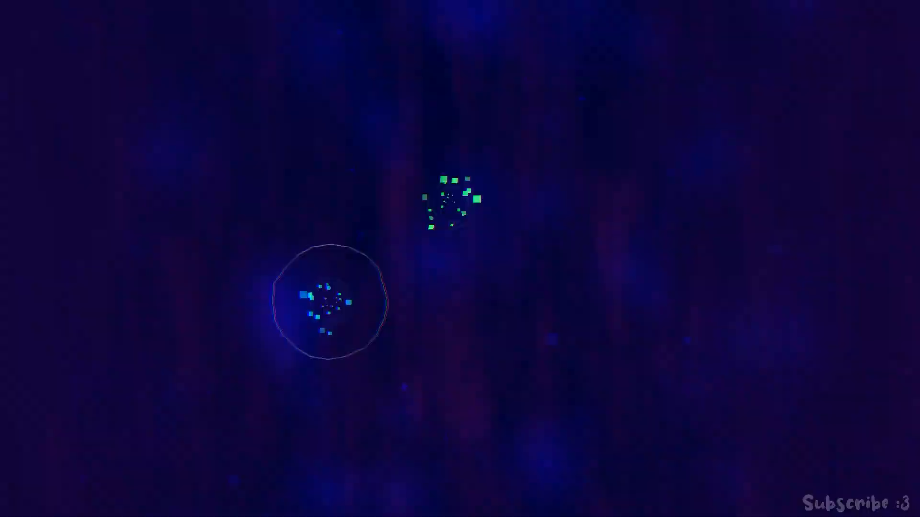